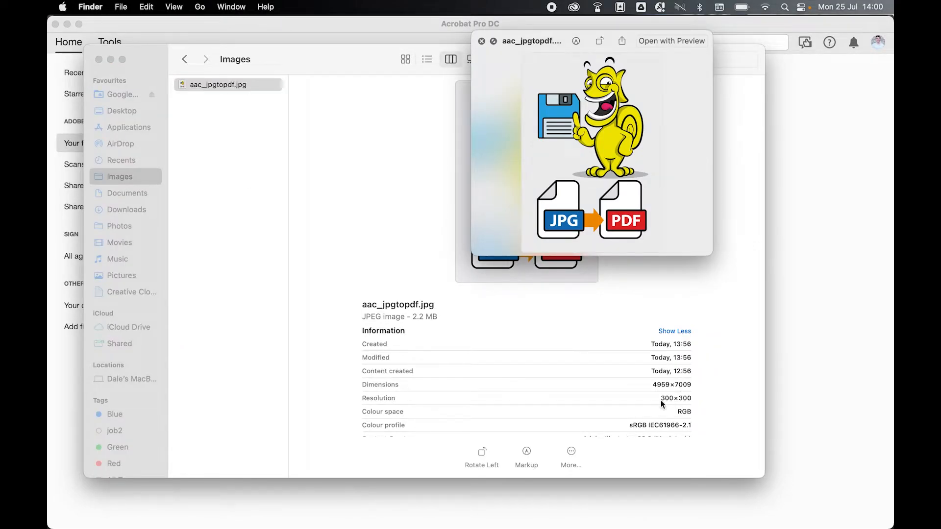
pyautogui.moveTo(664, 385)
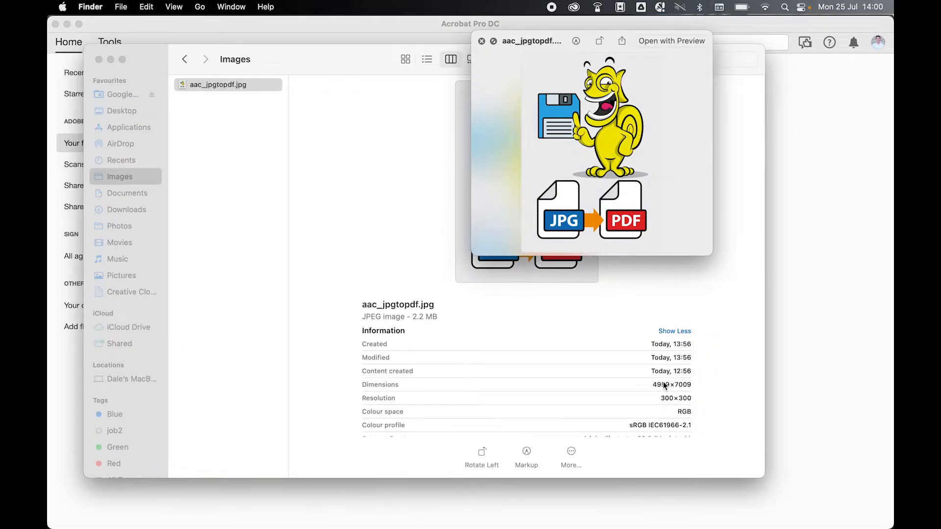
pyautogui.moveTo(702, 400)
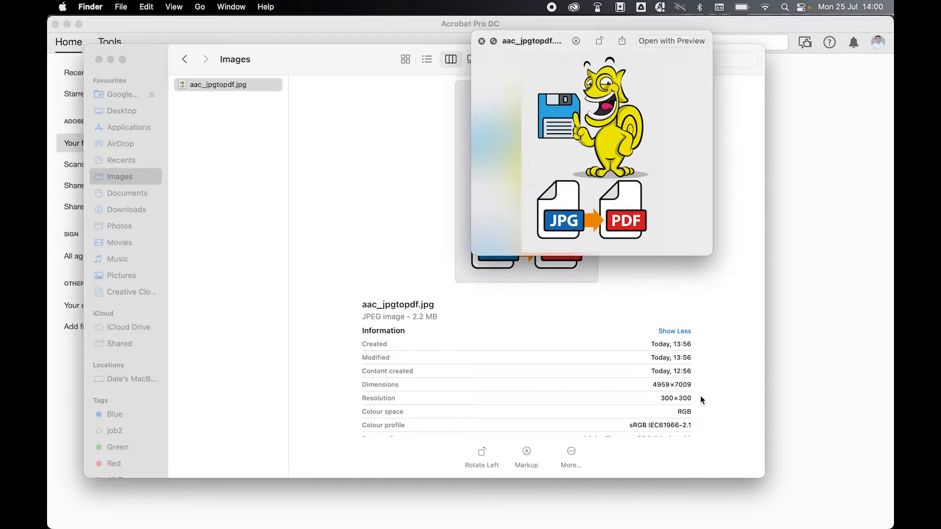
pyautogui.moveTo(371, 521)
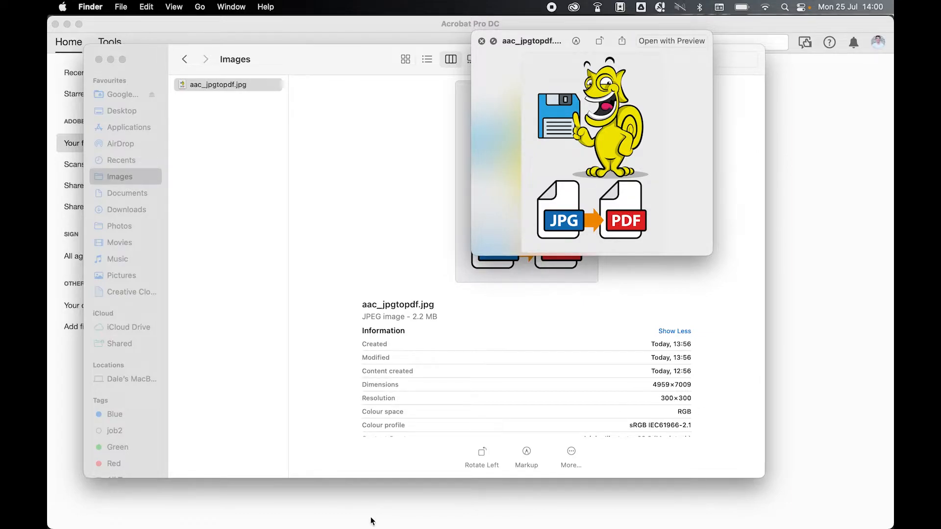
# - Open aac_jpgtopdf.jpg in Acrobat with All Files shown, converting it to a PDF
pyautogui.click(313, 497)
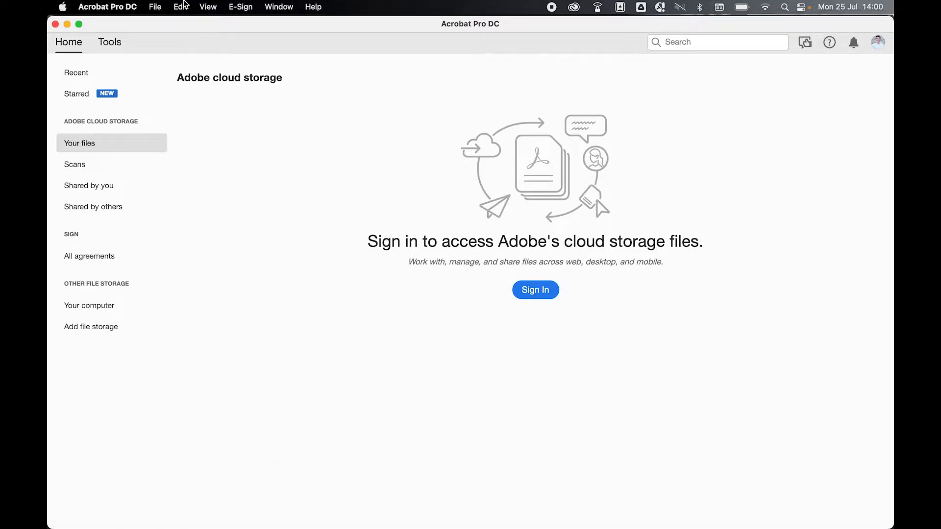
pyautogui.click(155, 7)
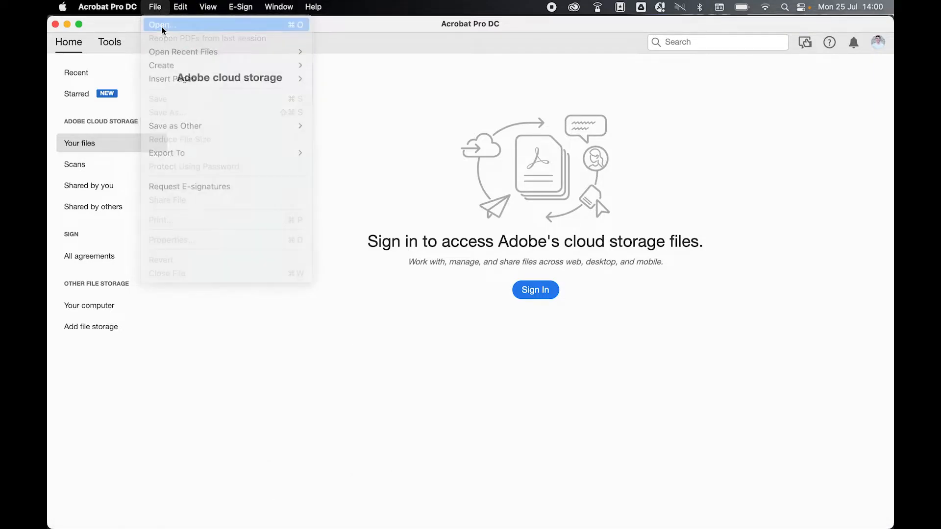
pyautogui.click(160, 24)
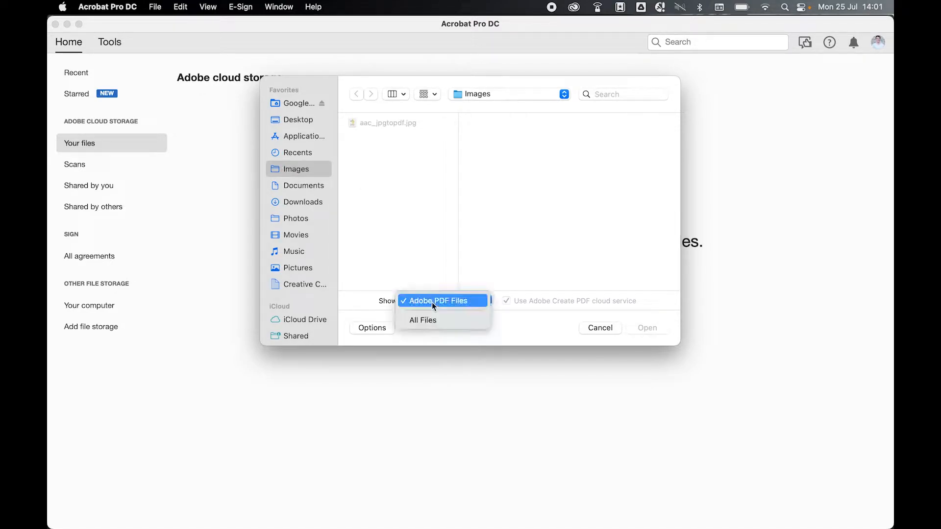
pyautogui.click(423, 320)
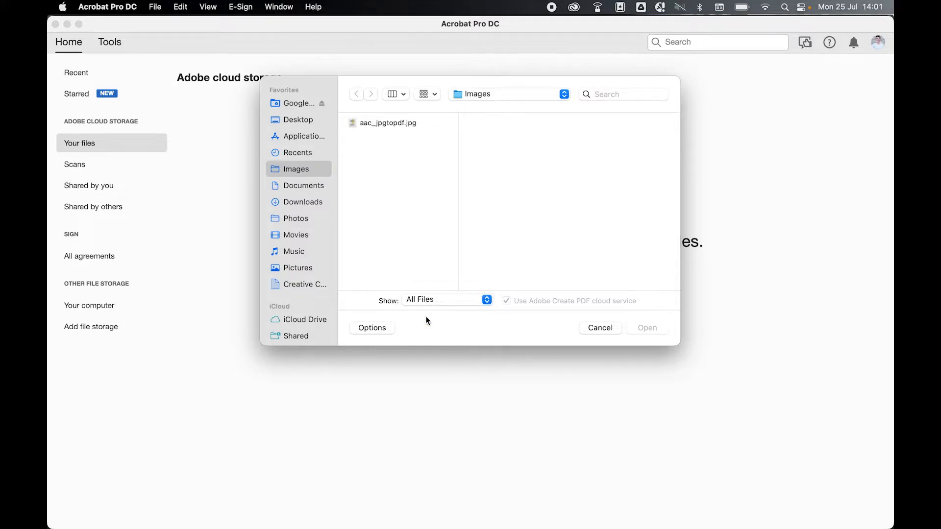
pyautogui.moveTo(399, 123)
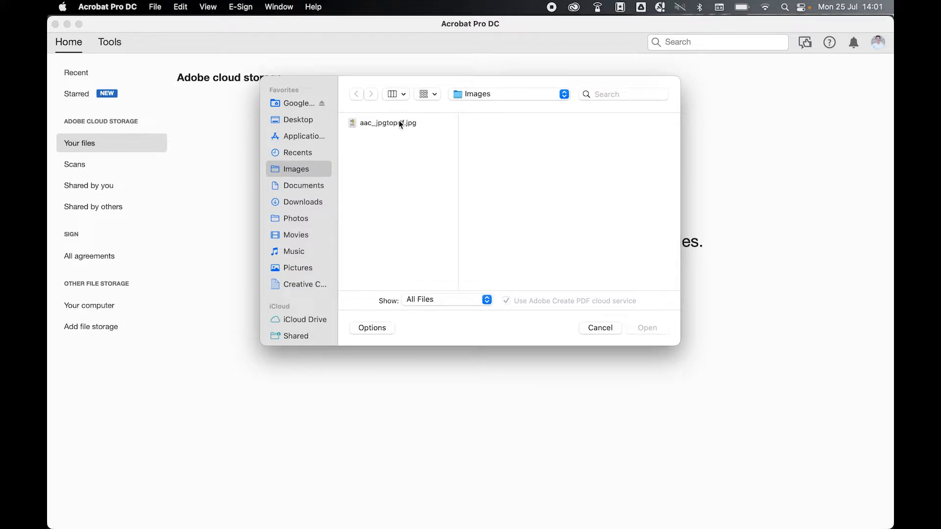
pyautogui.click(599, 327)
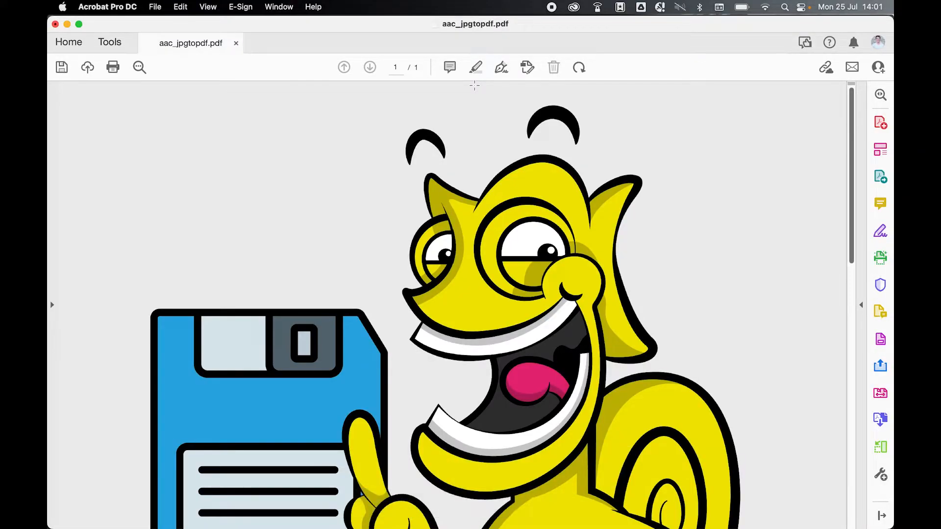
pyautogui.moveTo(478, 93)
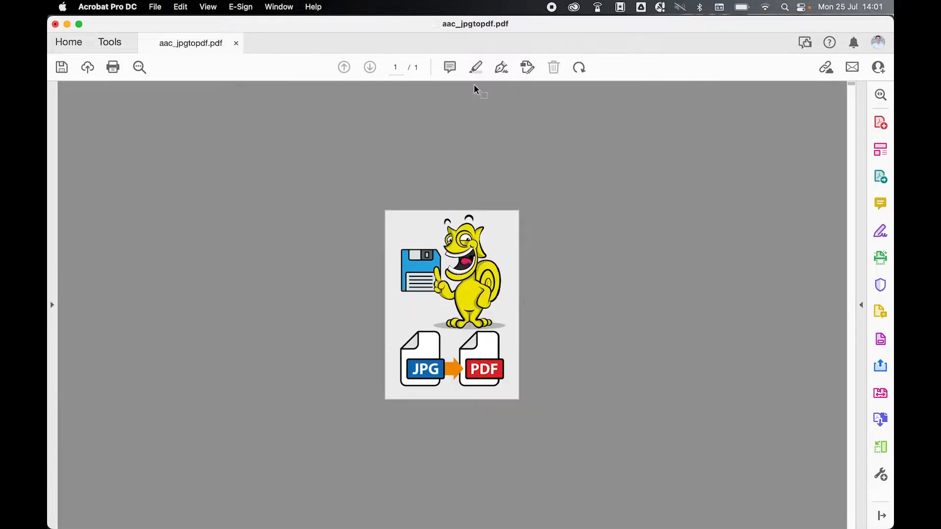
# - Show the File menu for the converted aac_jpgtopdf PDF
pyautogui.click(155, 7)
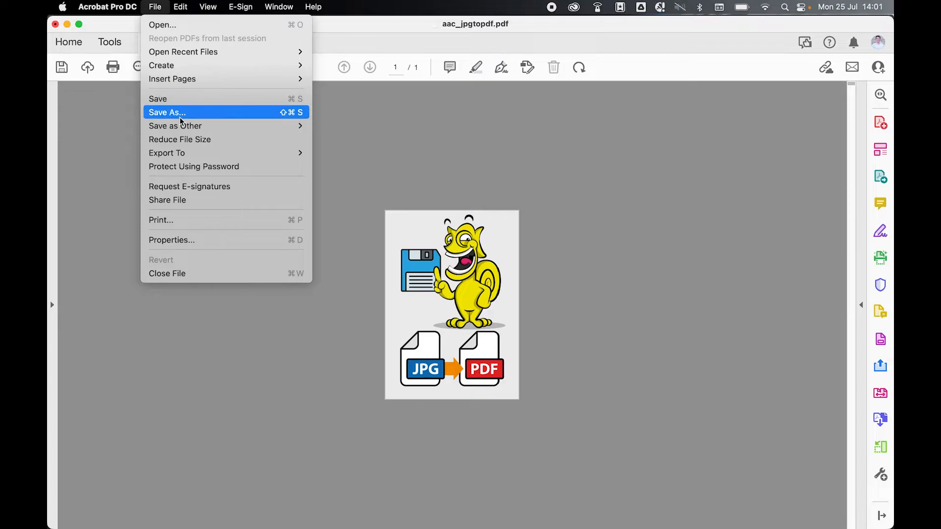
# - Start Save As and choose the recent Images folder
pyautogui.click(166, 112)
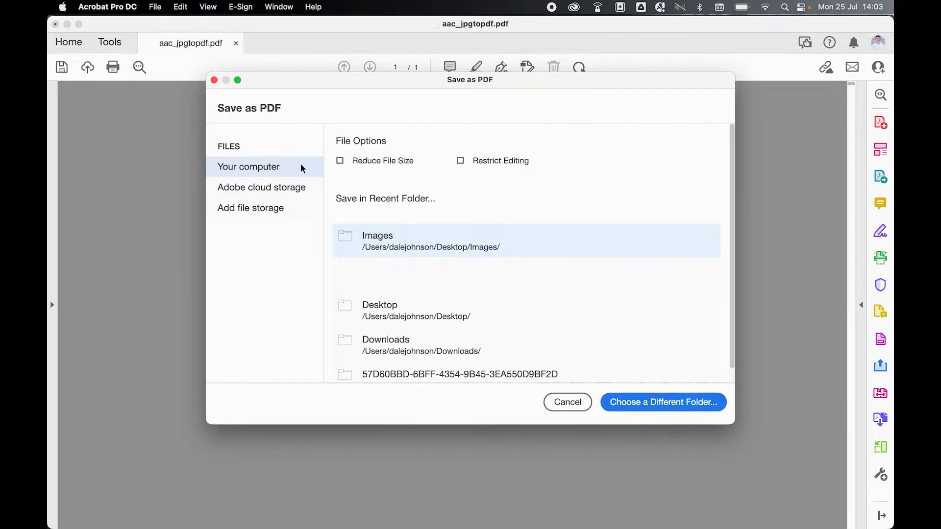
pyautogui.moveTo(448, 247)
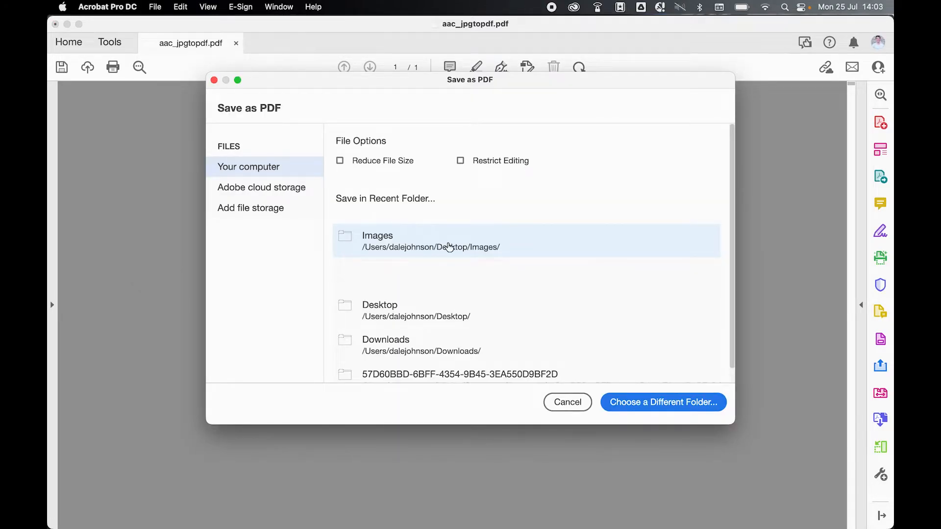
pyautogui.moveTo(480, 220)
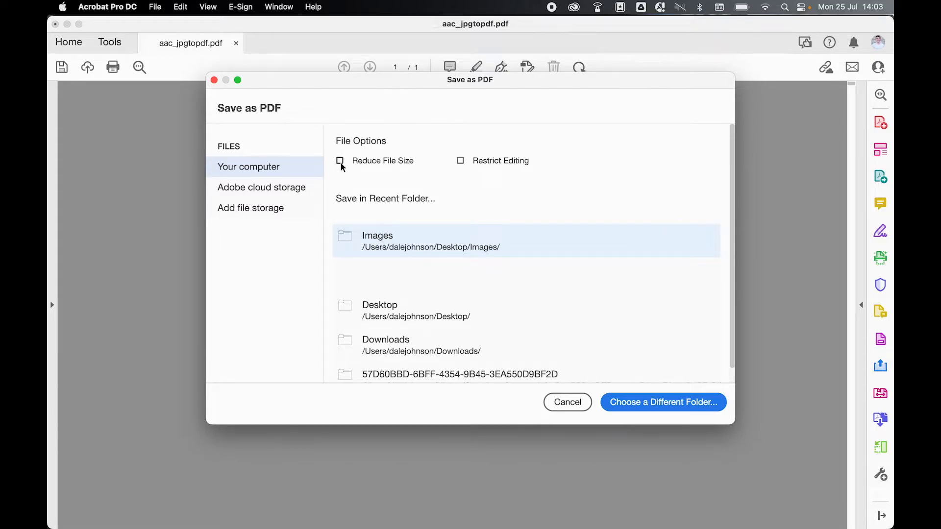
pyautogui.moveTo(436, 177)
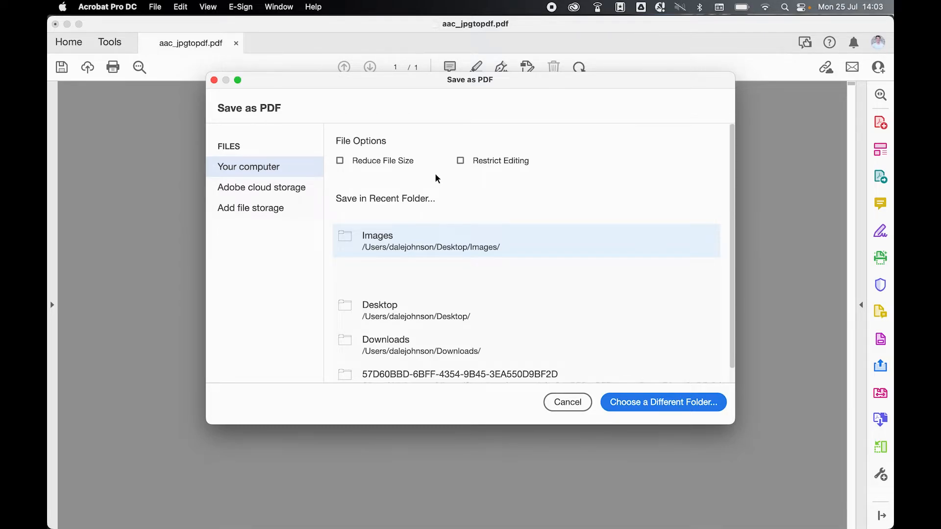
pyautogui.click(662, 402)
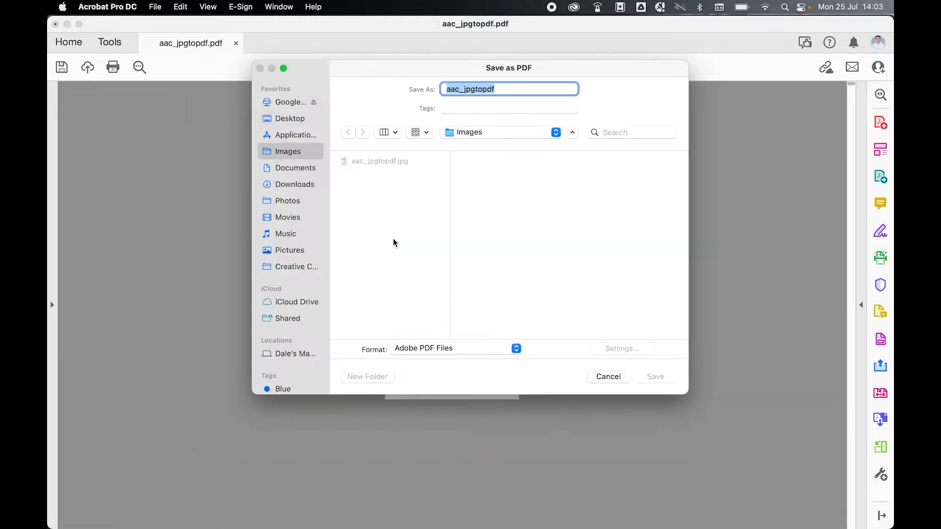
pyautogui.moveTo(448, 229)
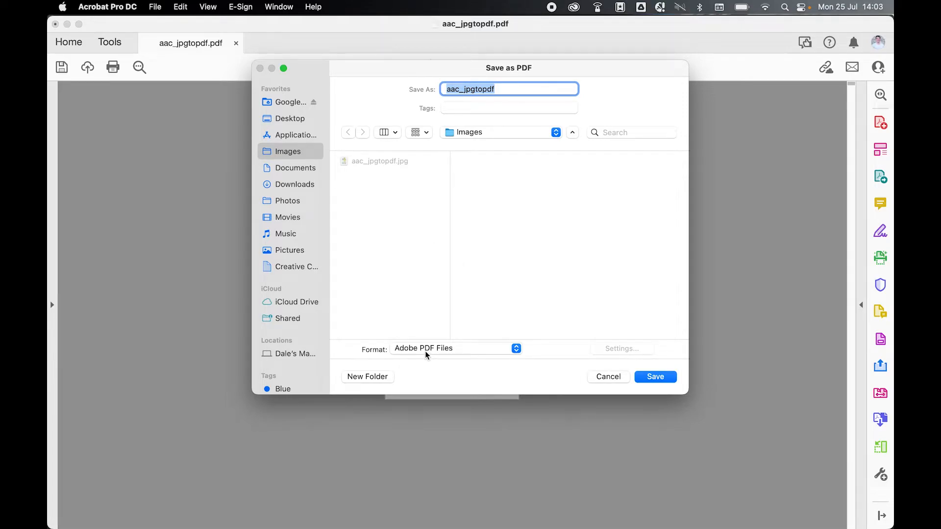
# - Save aac_jpgtopdf into Images using the Adobe PDF Files format
pyautogui.click(452, 348)
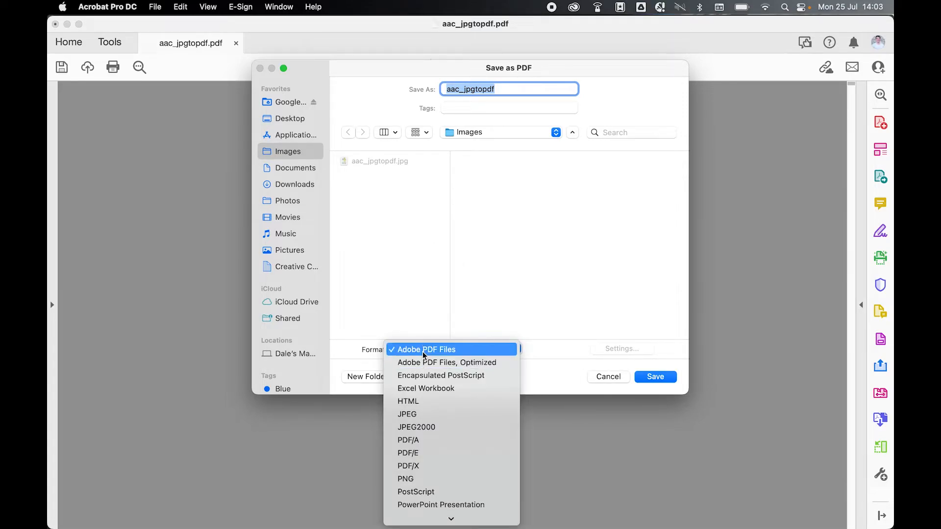
pyautogui.click(425, 349)
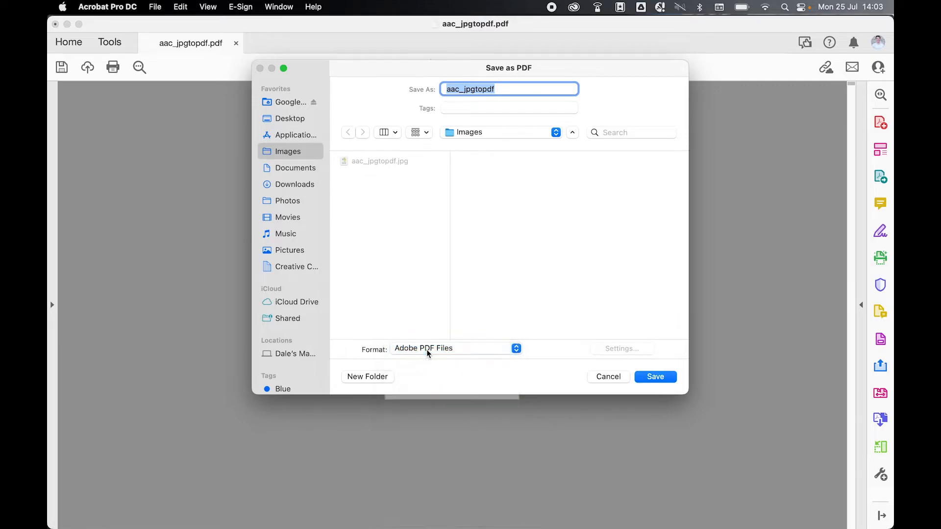
pyautogui.click(654, 376)
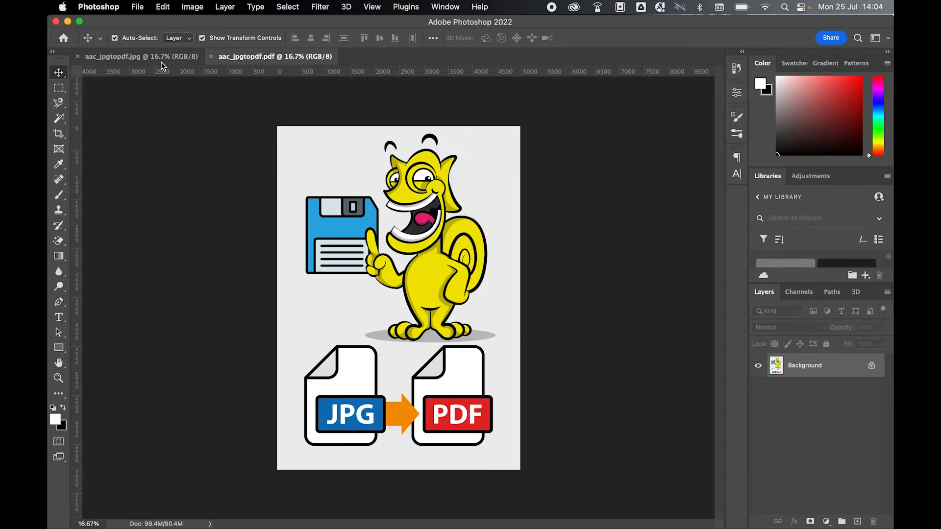
pyautogui.moveTo(239, 193)
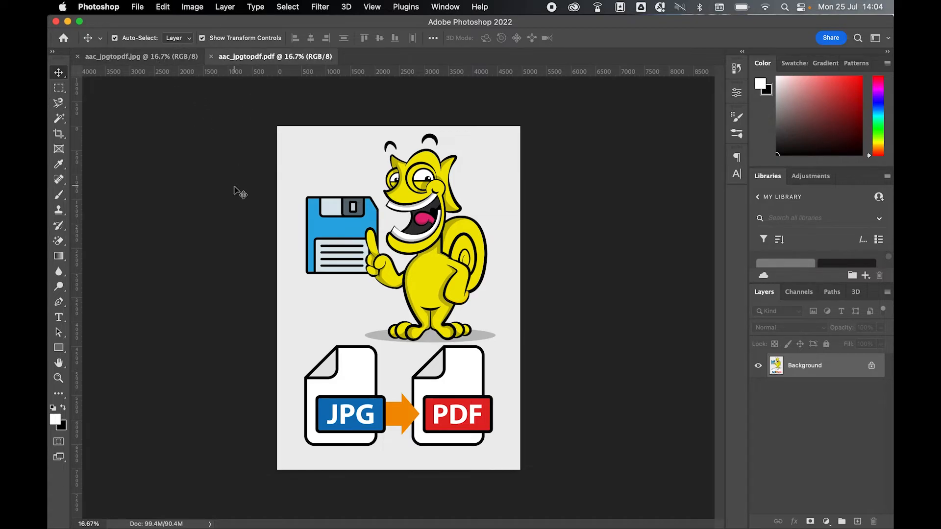
pyautogui.click(192, 7)
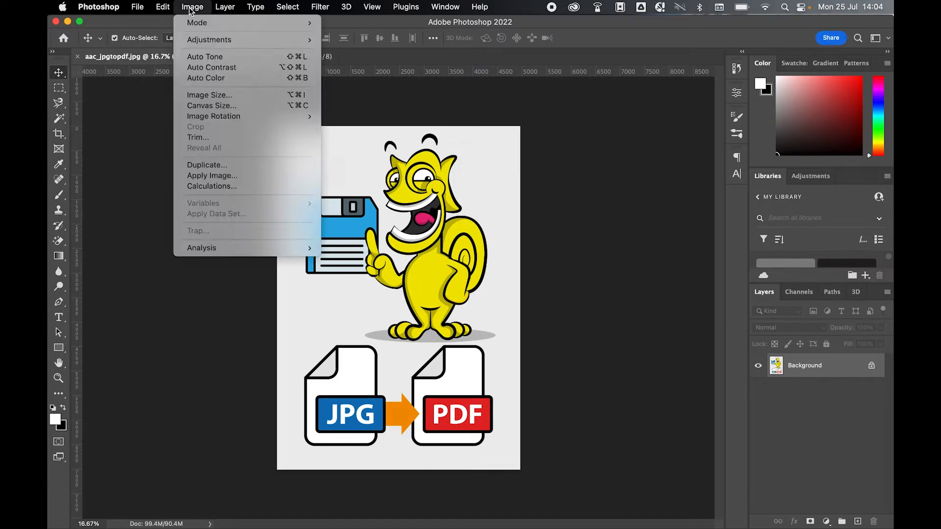
pyautogui.click(209, 94)
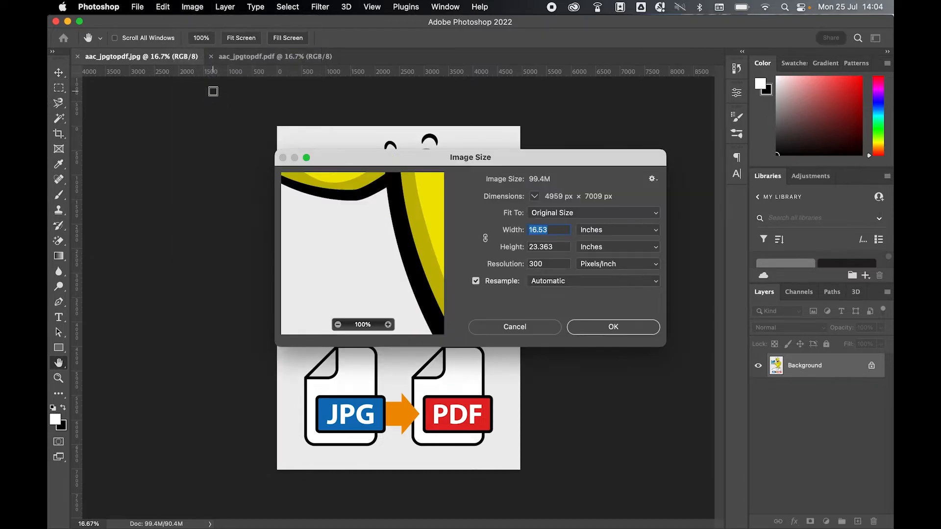
pyautogui.click(617, 229)
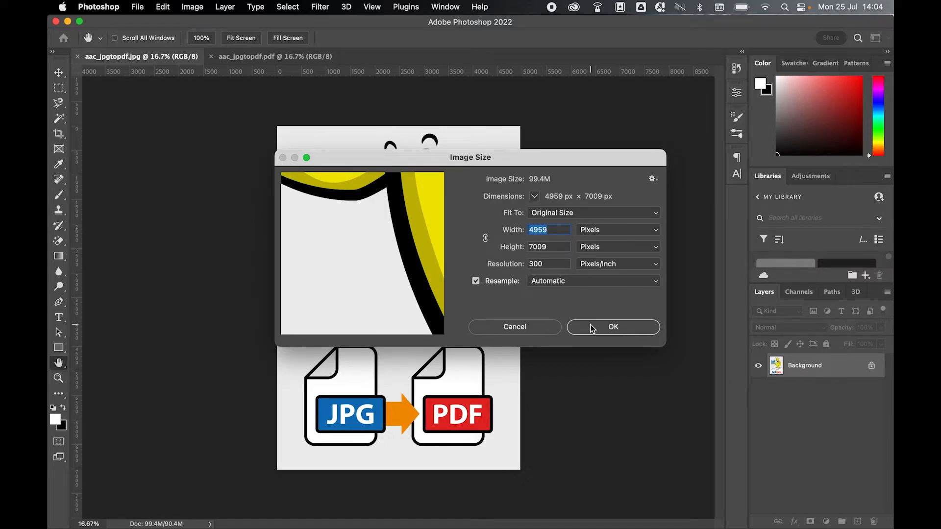
pyautogui.click(611, 326)
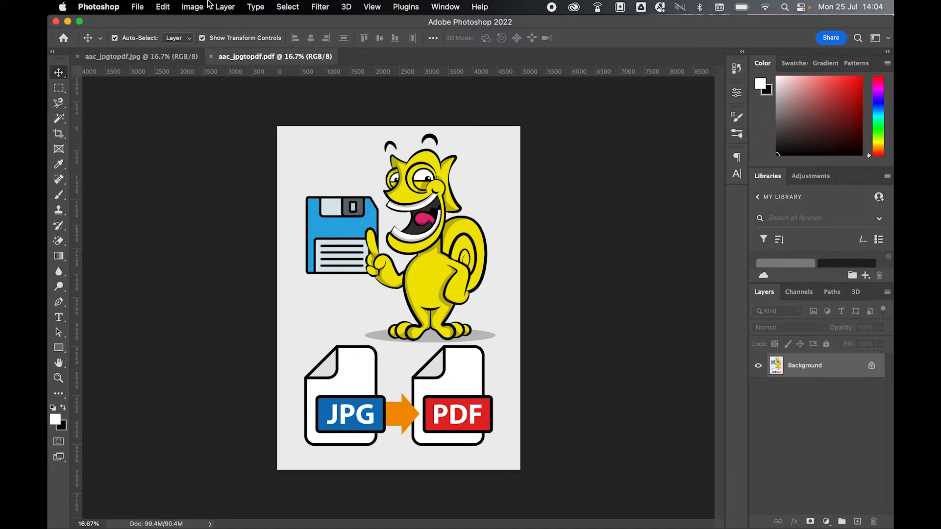
# - Switch to the aac_jpgtopdf.jpg document tab in Photoshop
pyautogui.click(191, 6)
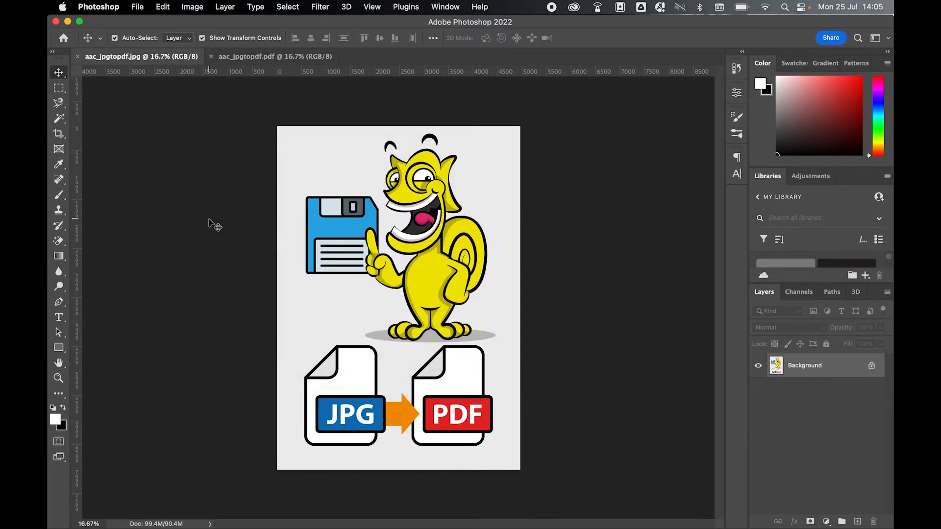
pyautogui.moveTo(304, 70)
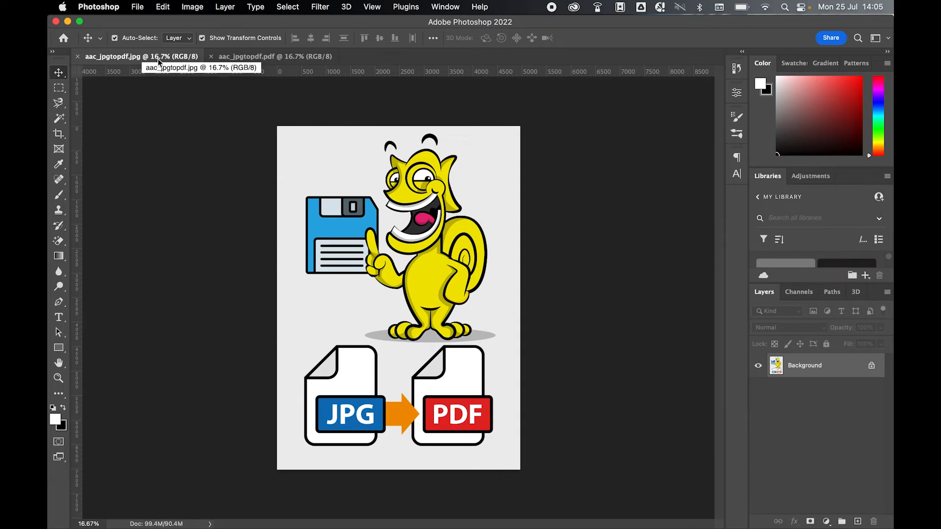
pyautogui.moveTo(240, 229)
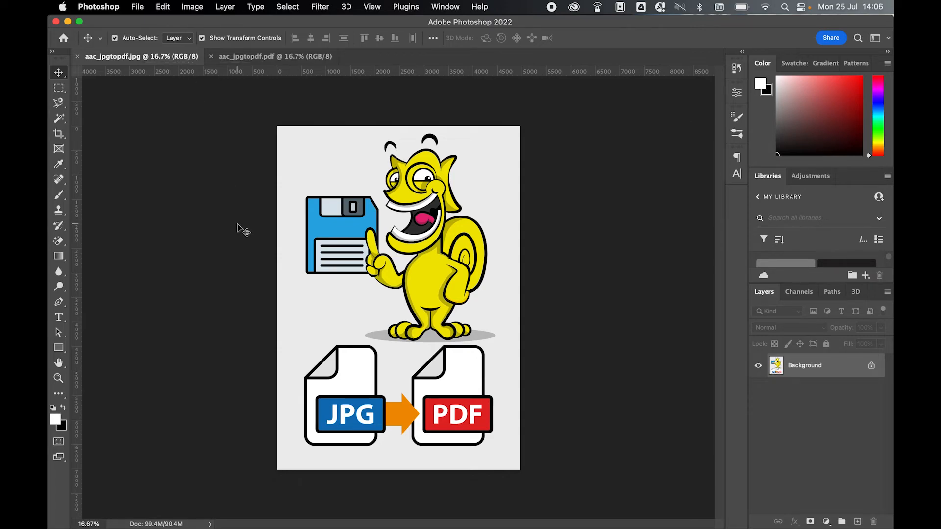